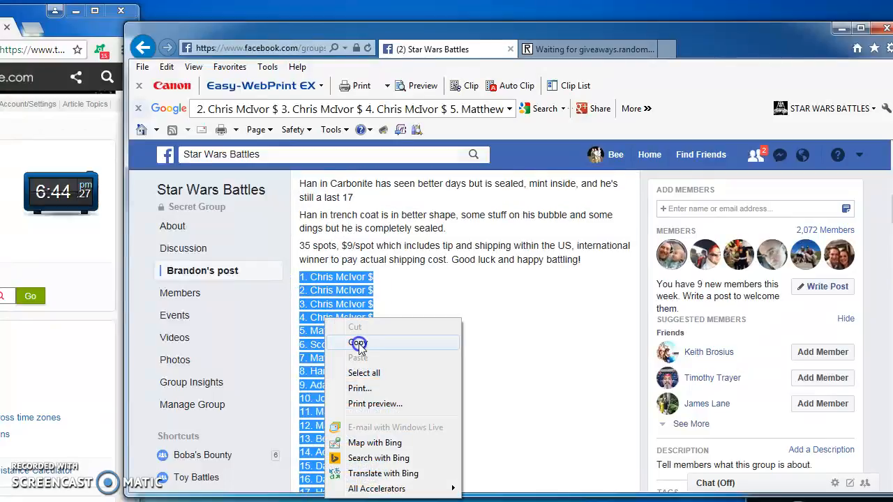
Copy the numbered 35-entry list from the Star Wars Battles group post.
click(358, 343)
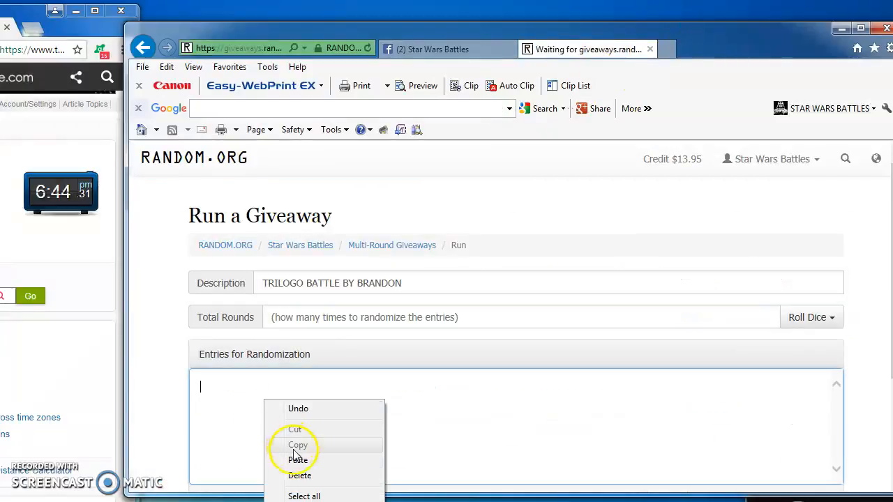
Paste the 35 entries, roll 2d6 to set 9 rounds, and begin the giveaway.
click(299, 461)
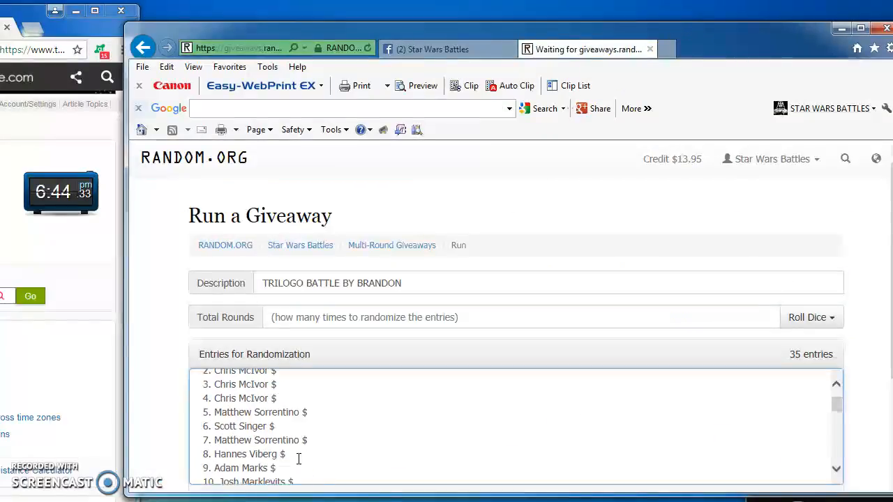
click(811, 319)
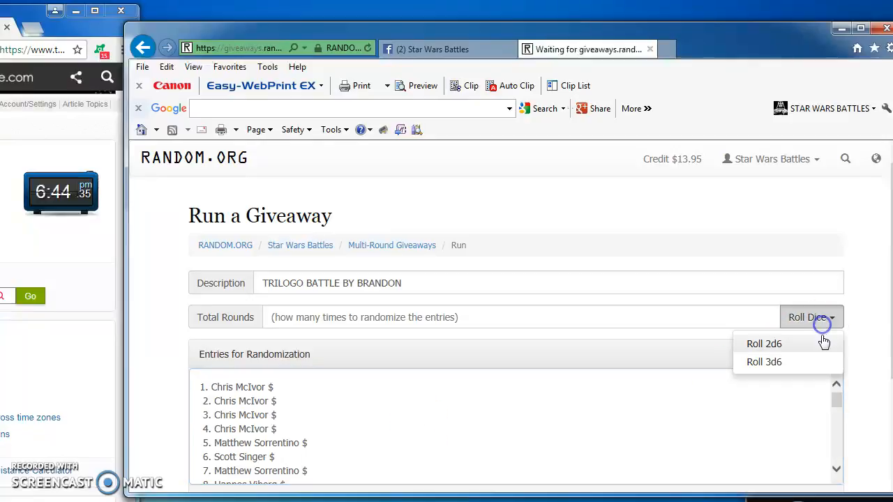
click(765, 343)
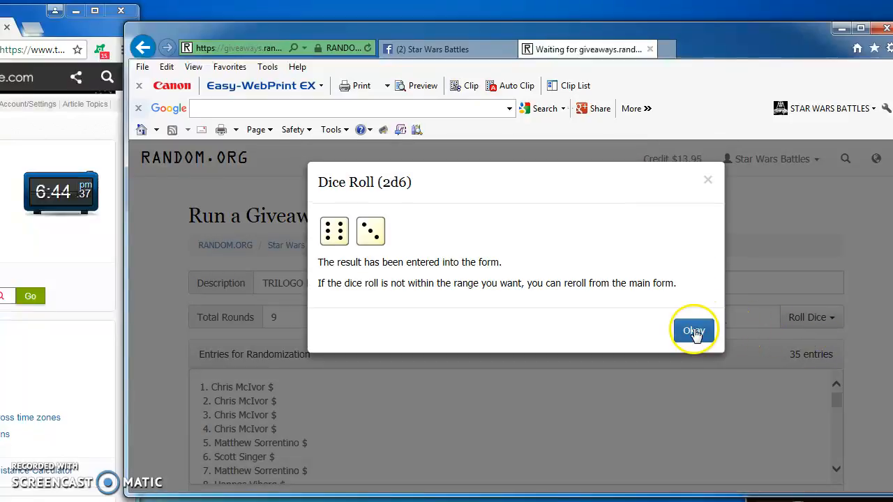
click(693, 330)
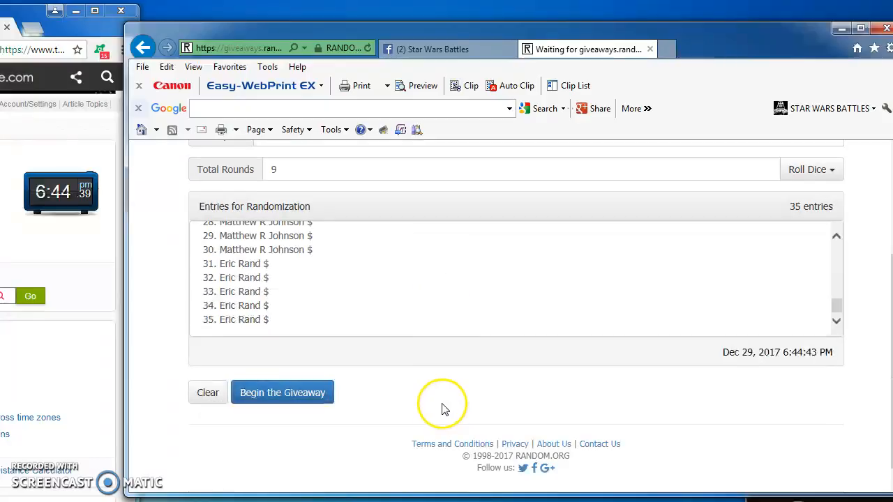
click(282, 392)
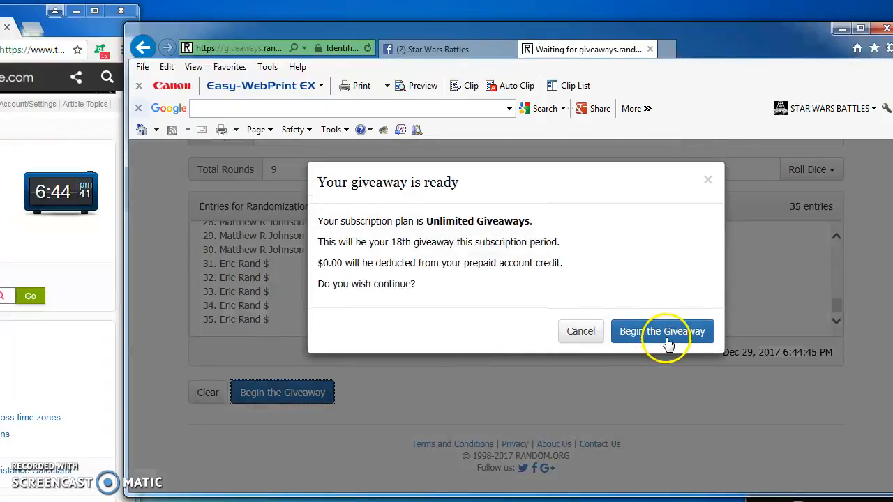
Confirm the start and randomize through all 9 rounds until the giveaway shows Completed.
click(662, 330)
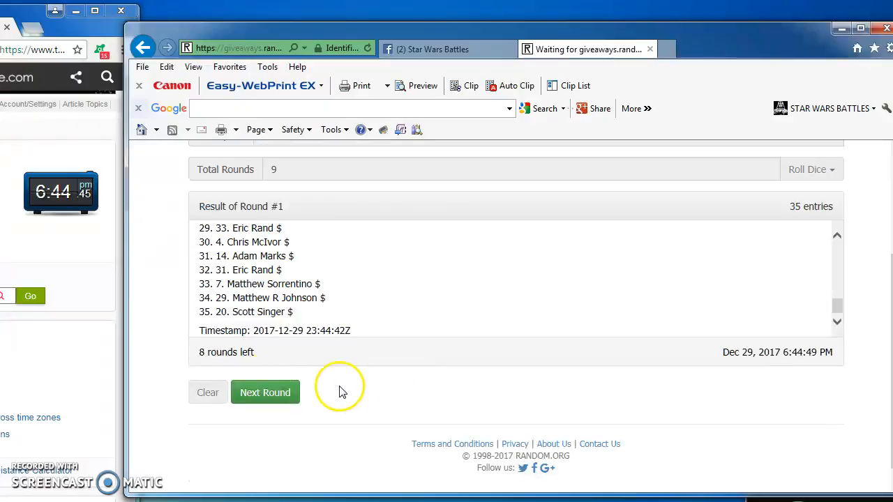
click(266, 392)
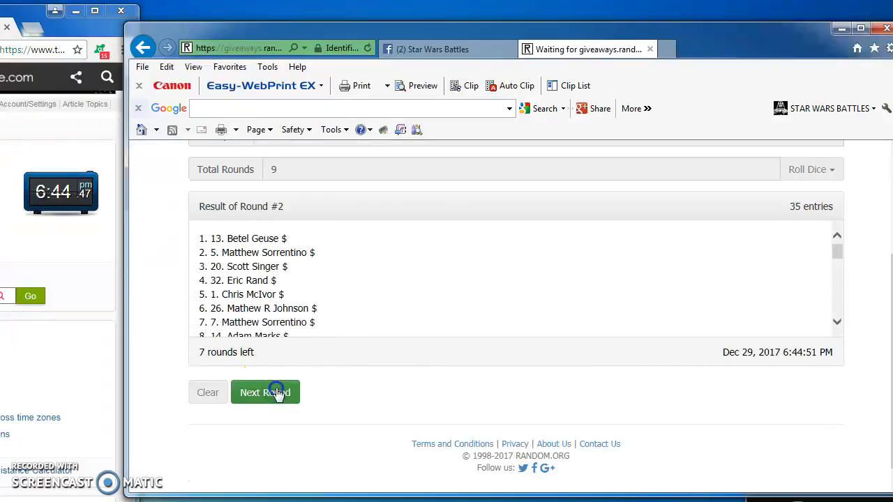
click(265, 392)
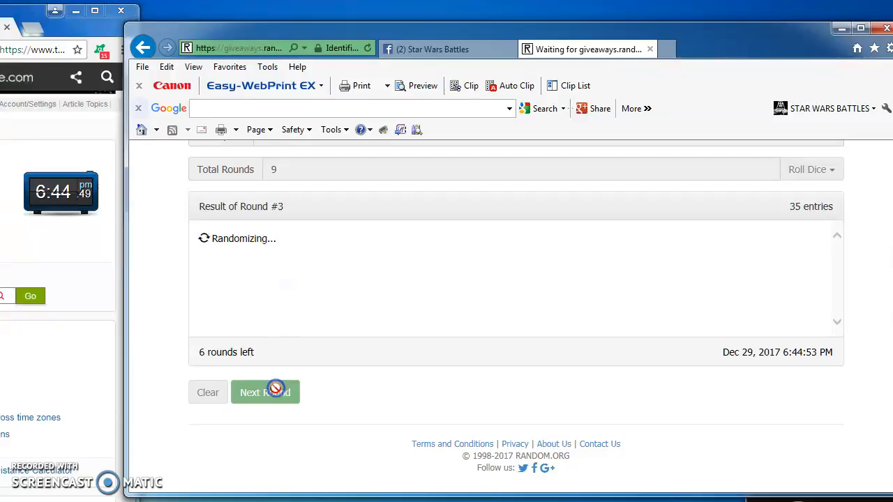
click(265, 392)
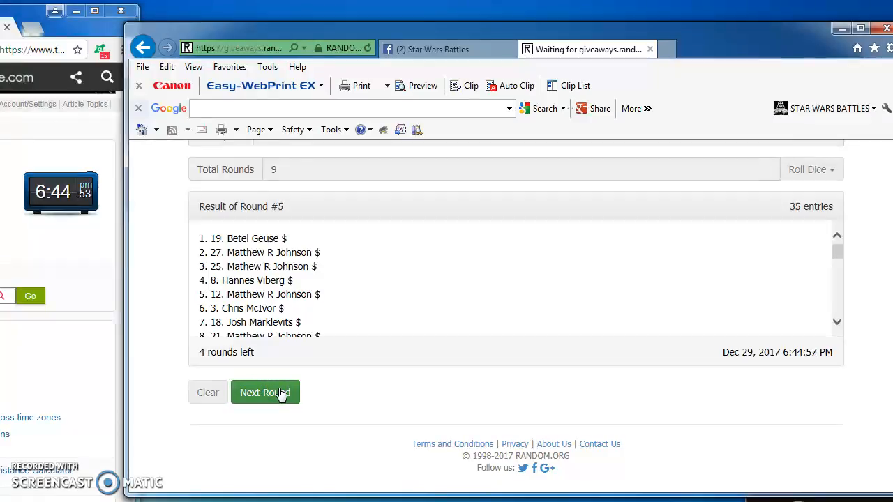
click(265, 392)
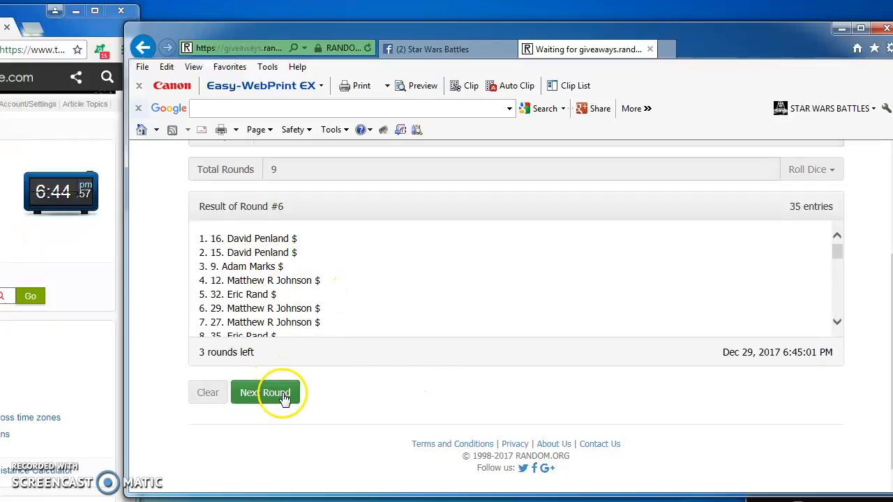
click(265, 392)
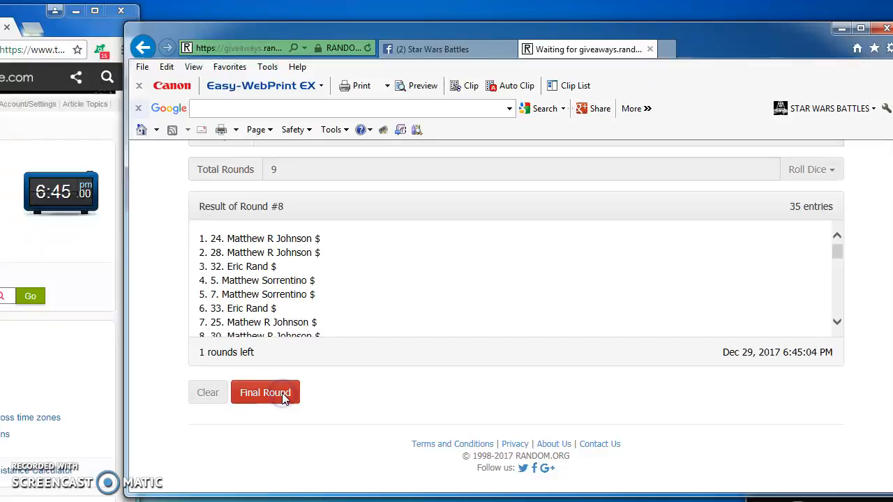
click(265, 392)
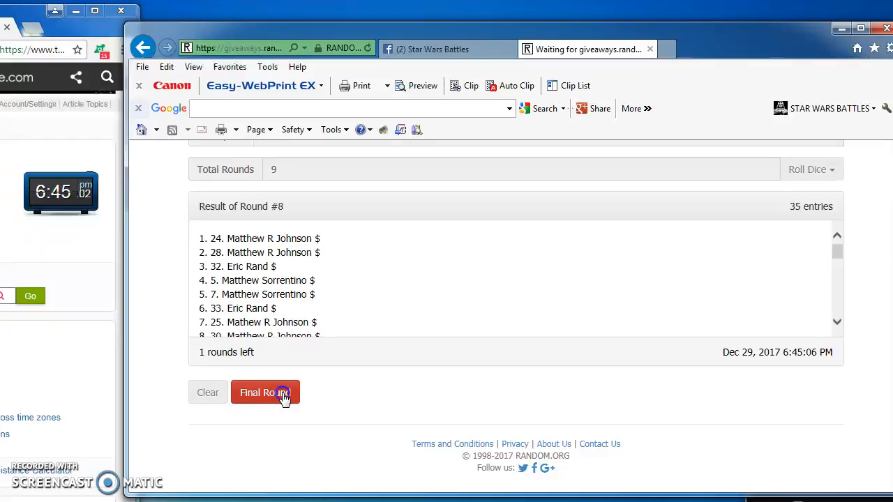
click(266, 392)
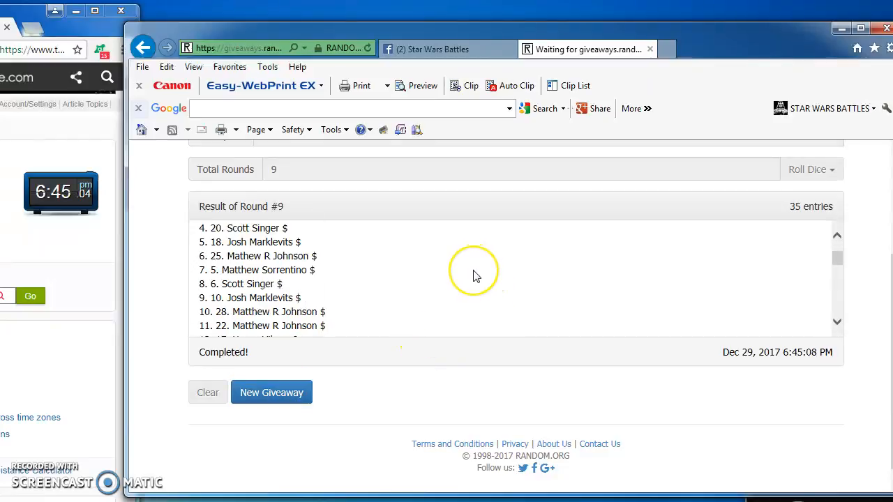
Scroll through the verification page confirming giveaway code iieajm as successful.
scroll(down, 3)
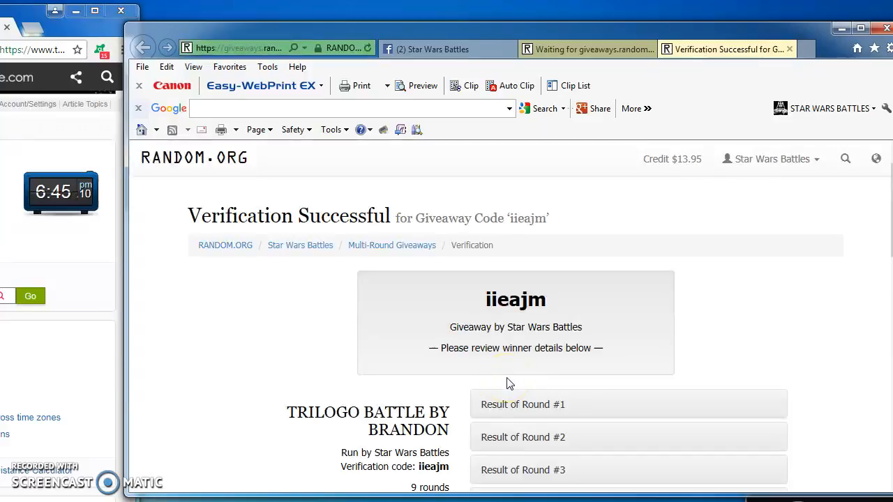
scroll(down, 3)
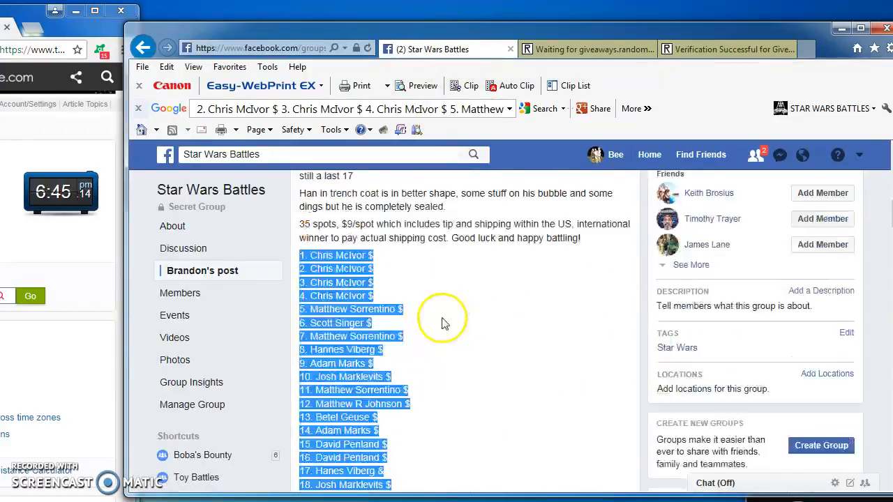
Draft a comment reading 'DONE 6:' below the earlier LIVE comment on the post.
scroll(down, 3)
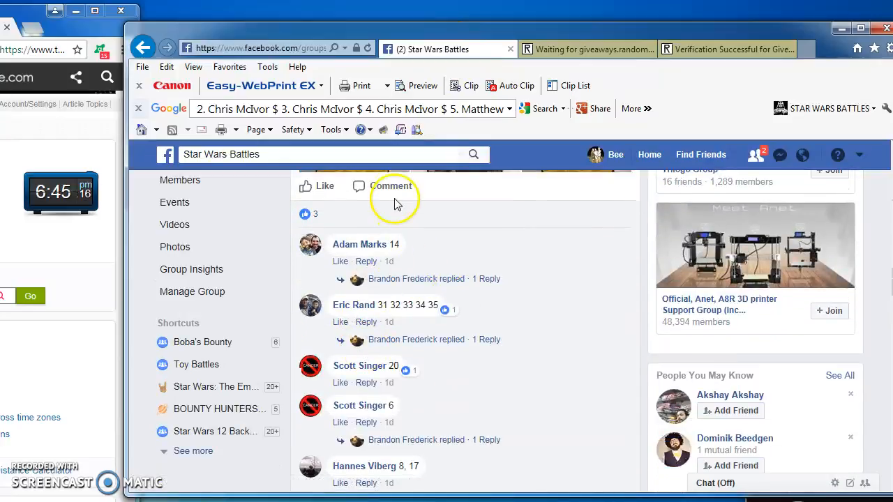
scroll(down, 3)
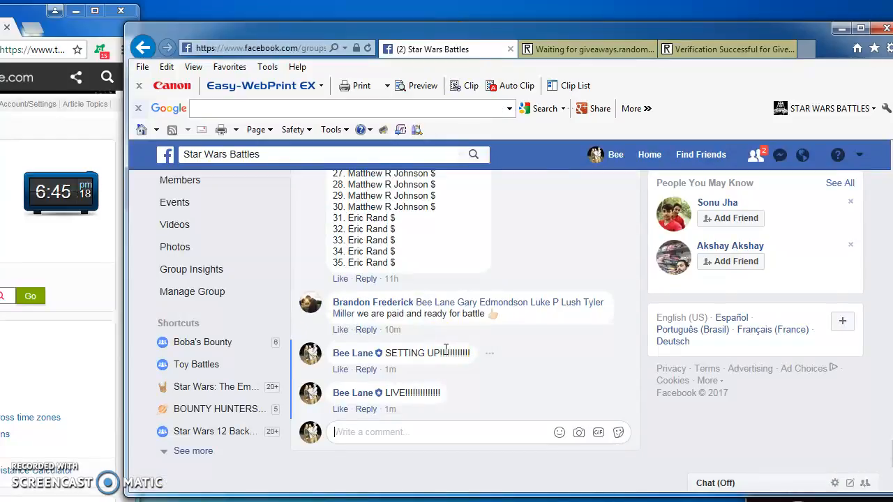
text(DONE 6:)
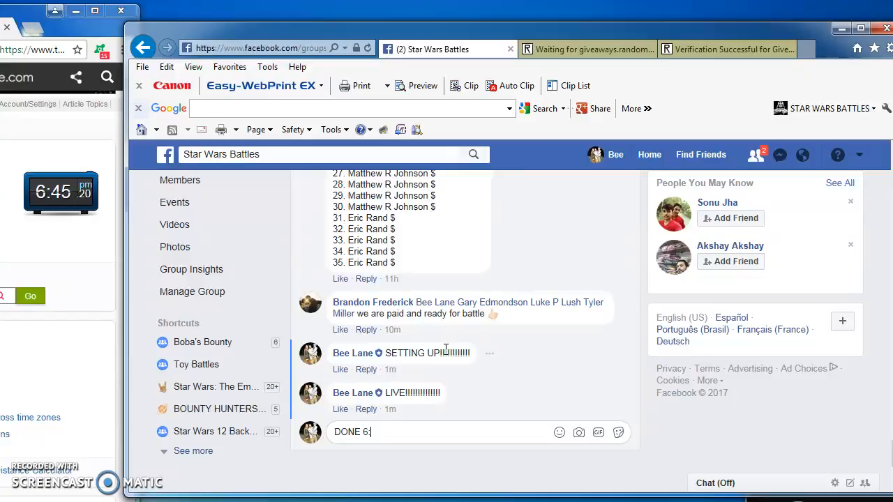